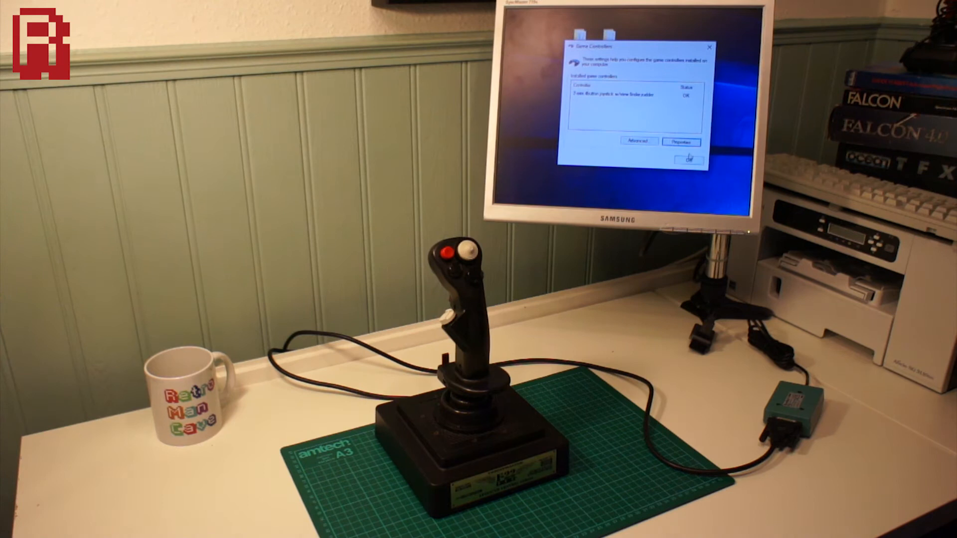
# - View the 4-axis, 4-button joystick's Properties, go to Settings, and launch the Game Device Calibration wizard
pyautogui.click(681, 141)
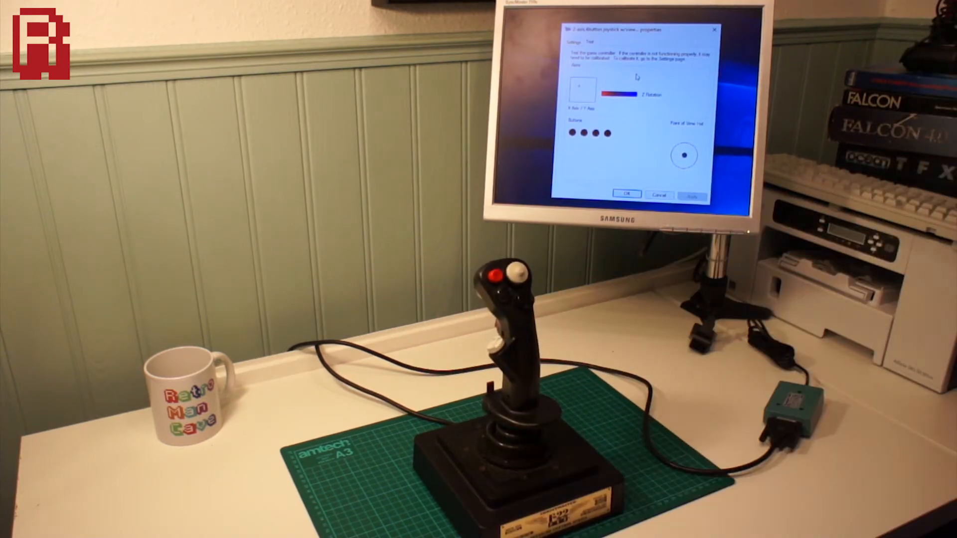
pyautogui.click(578, 40)
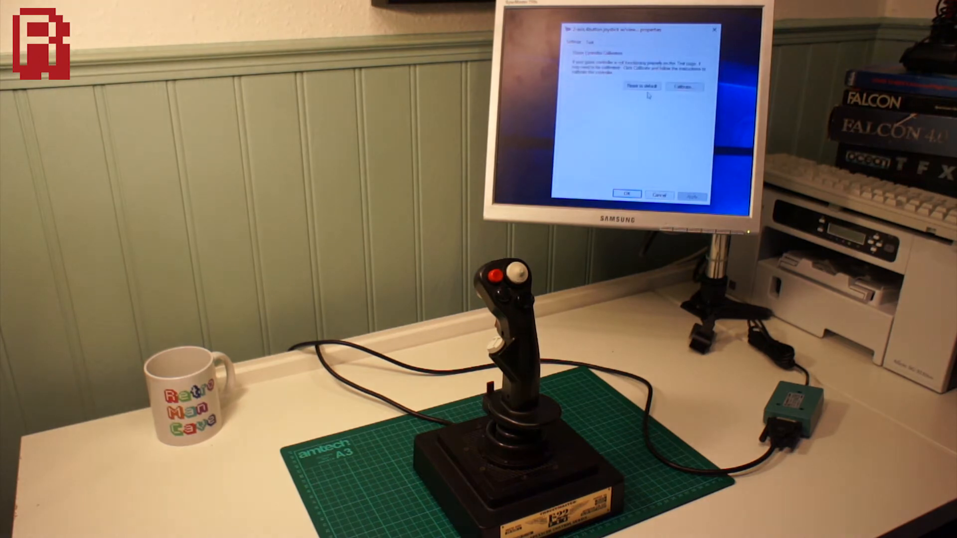
pyautogui.click(682, 85)
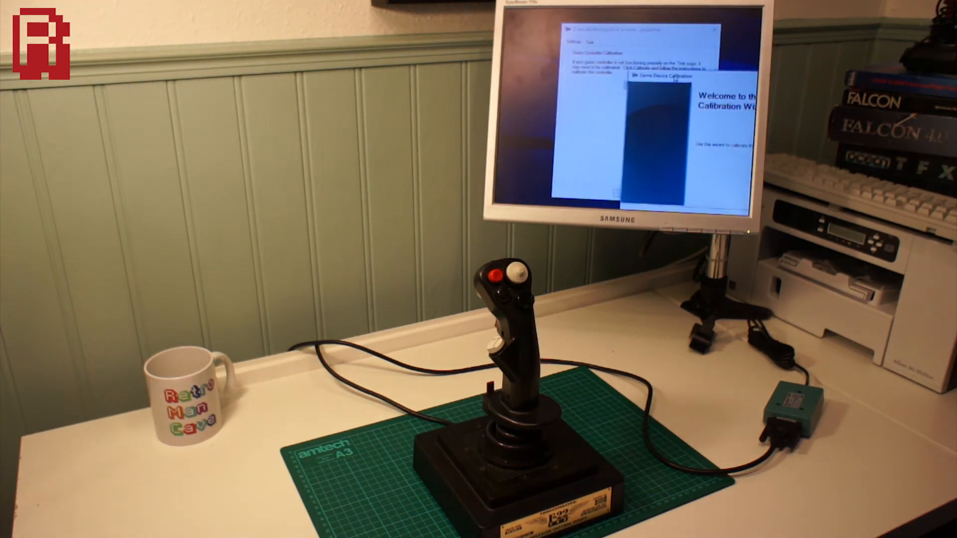